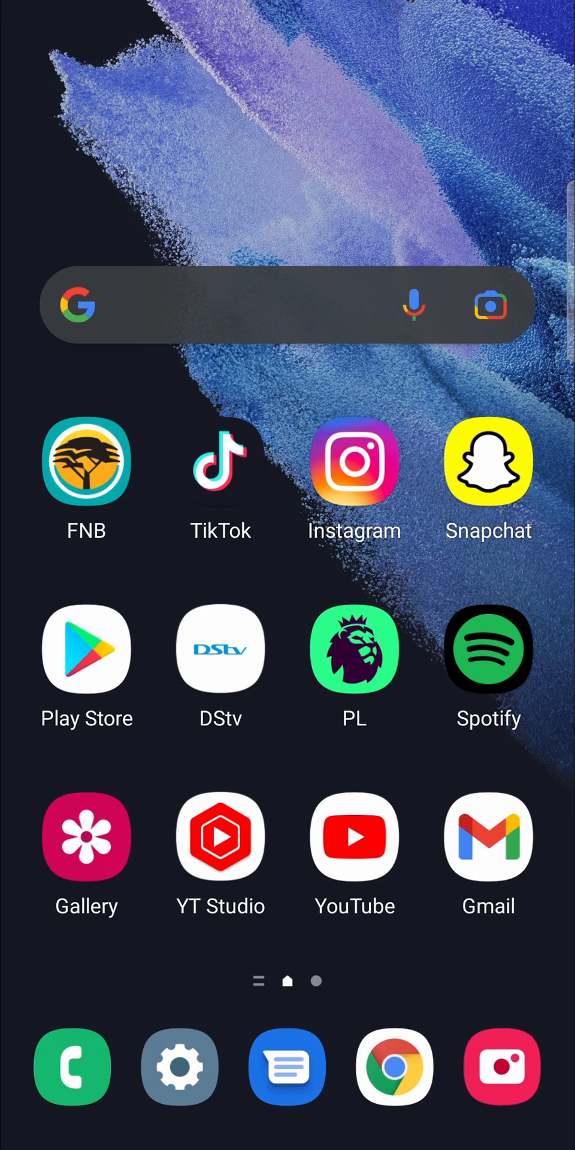
- Launch Play Store, view the Facebook listing for an update, then go back
{"action": "left_click", "coordinate": [86, 648]}
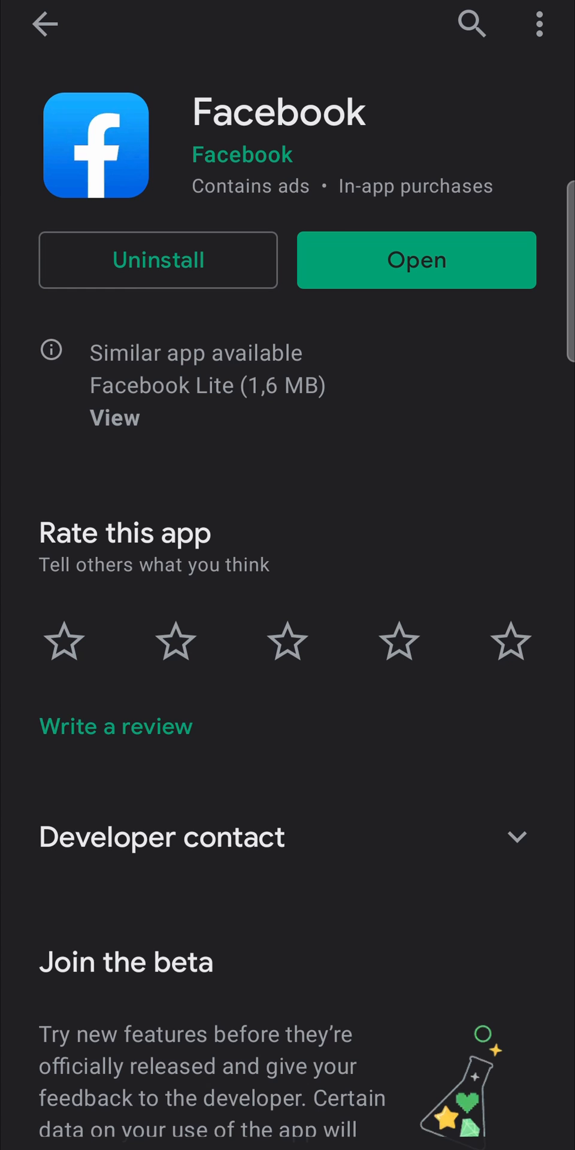
{"action": "left_click", "coordinate": [45, 24]}
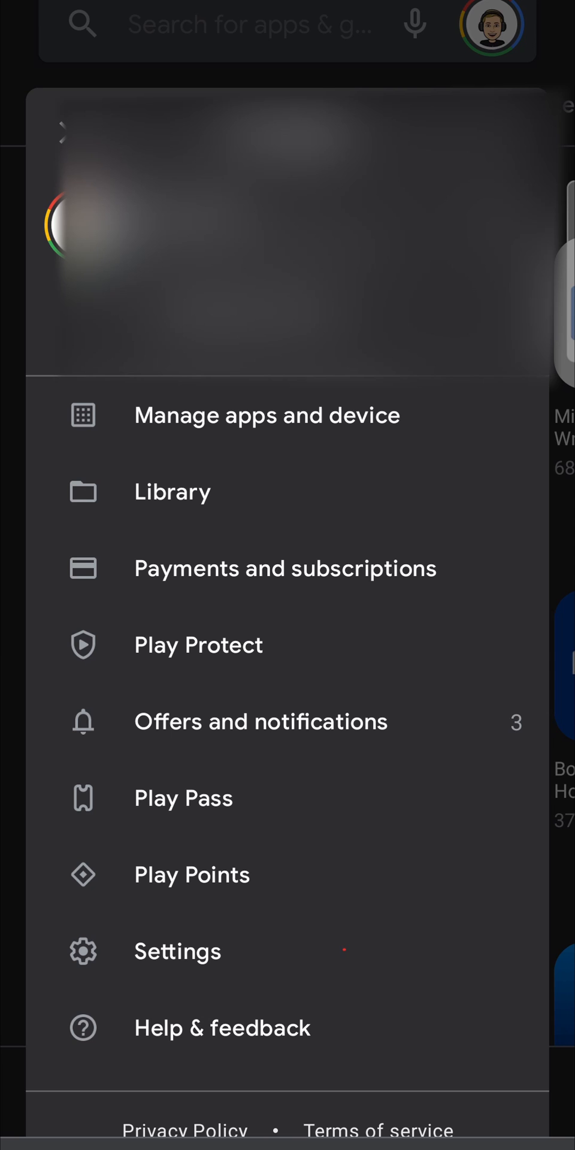
- Choose Settings from the Play Store account menu
{"action": "left_click", "coordinate": [177, 950]}
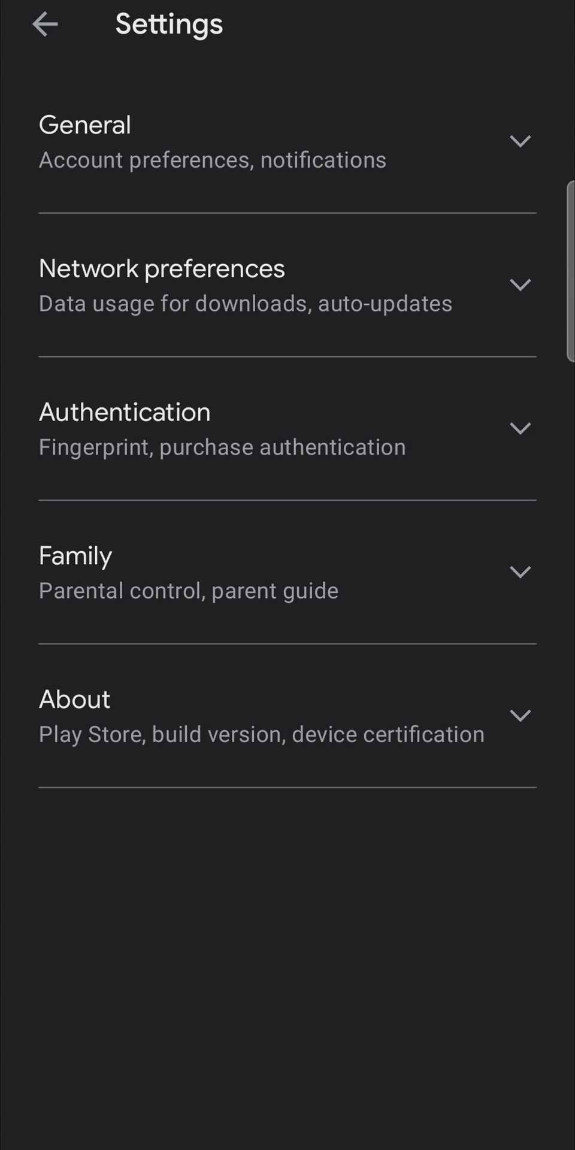
- Expand Network preferences in Play Store Settings to reach the auto-update options
{"action": "left_click", "coordinate": [287, 284]}
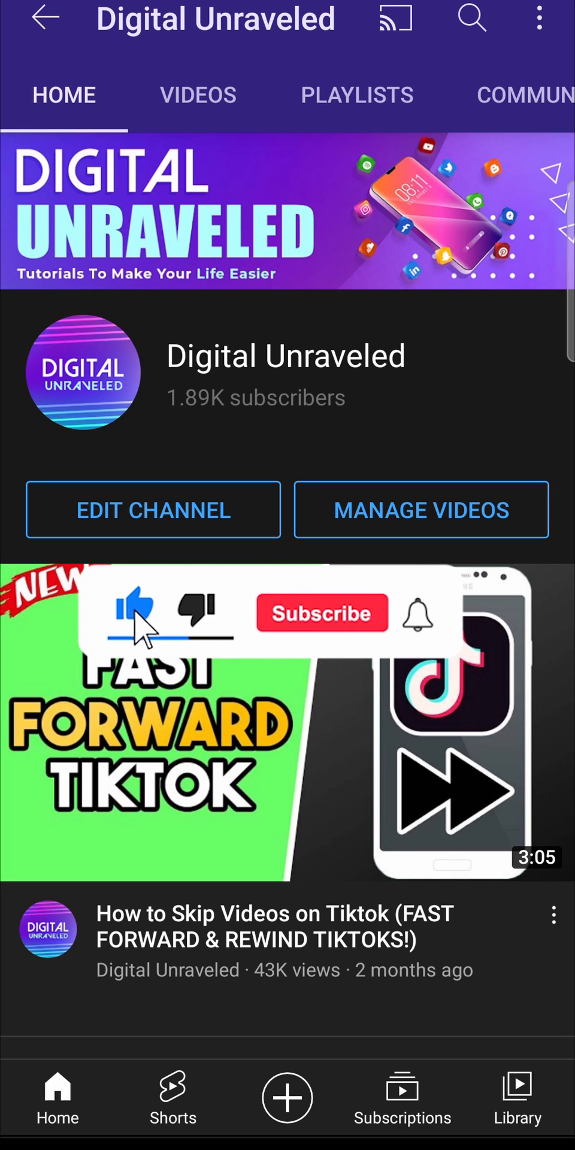
{"action": "left_click", "coordinate": [321, 613]}
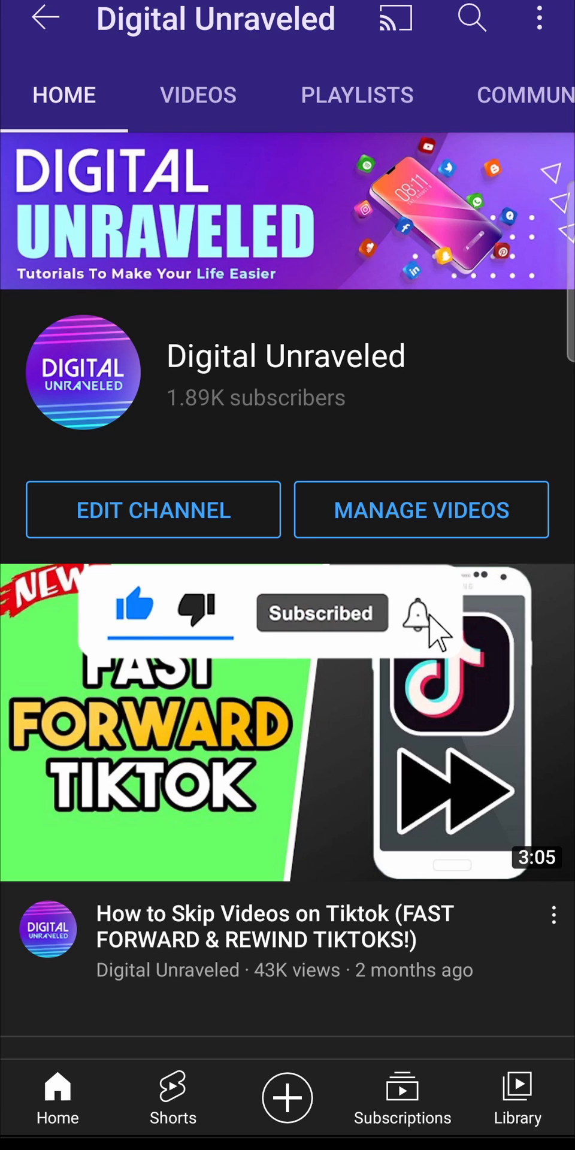